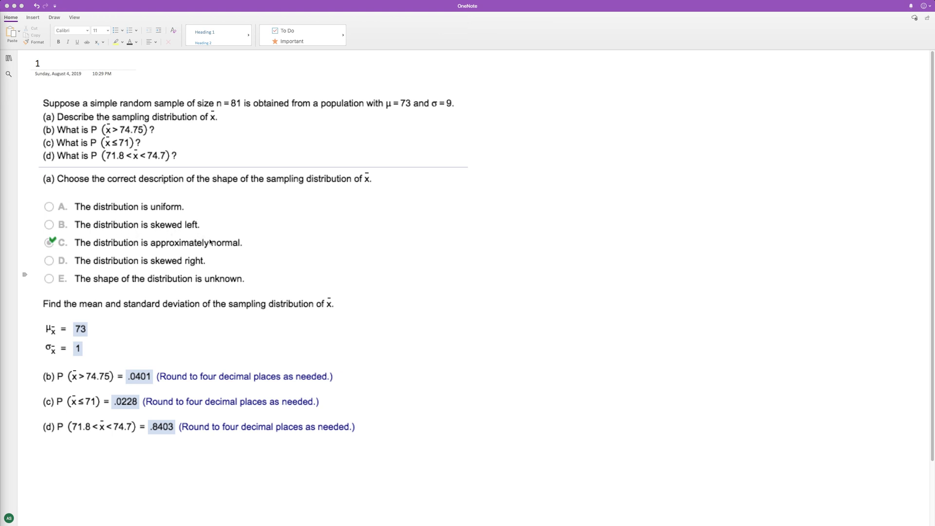
Switch to the Draw pen and erase the page title number to start inking
left_click(53, 16)
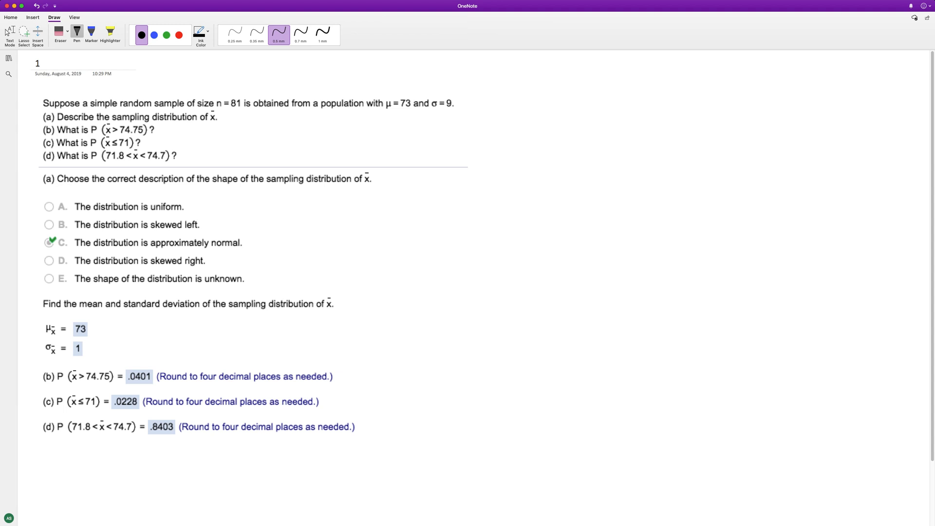
left_click_drag(39, 349, 92, 349)
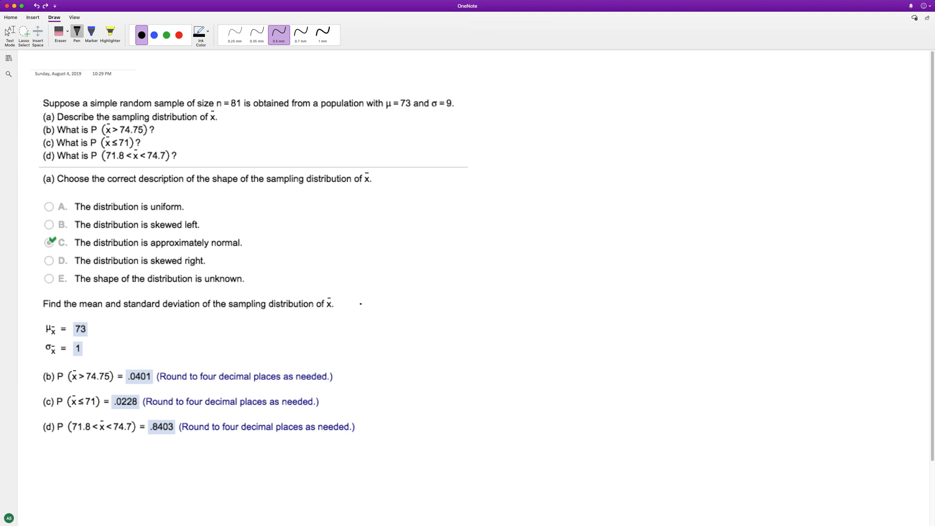
left_click_drag(349, 307, 388, 292)
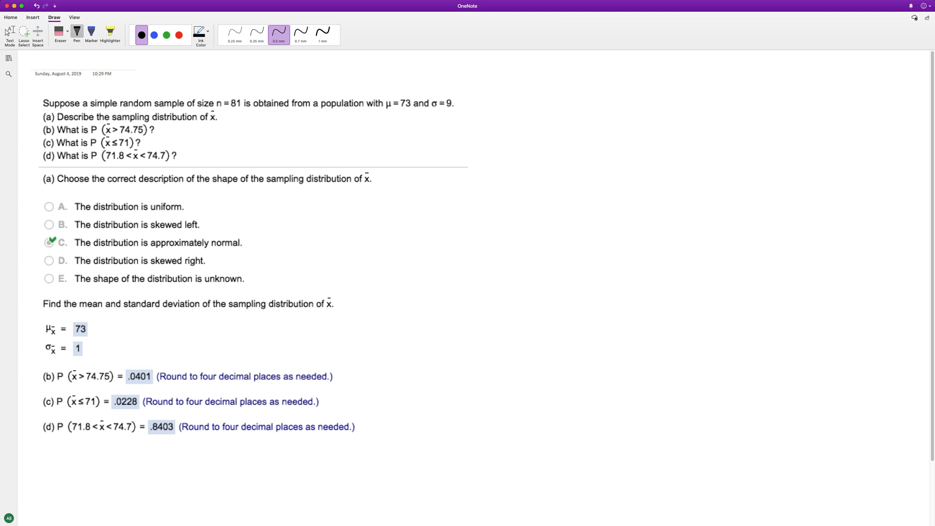
Handwrite part b: (74.75 − 73)/1 = 1.75 to the right of the question
left_click_drag(489, 116, 495, 138)
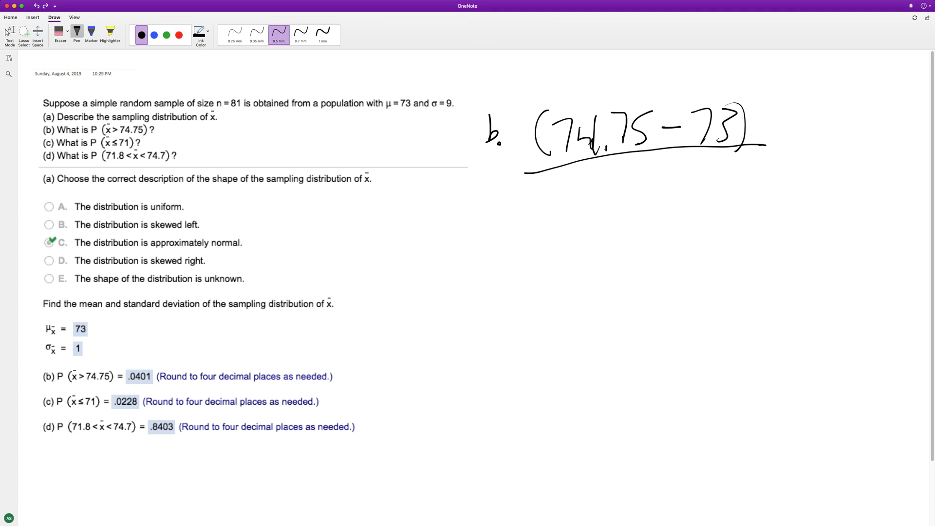
left_click_drag(646, 180, 649, 194)
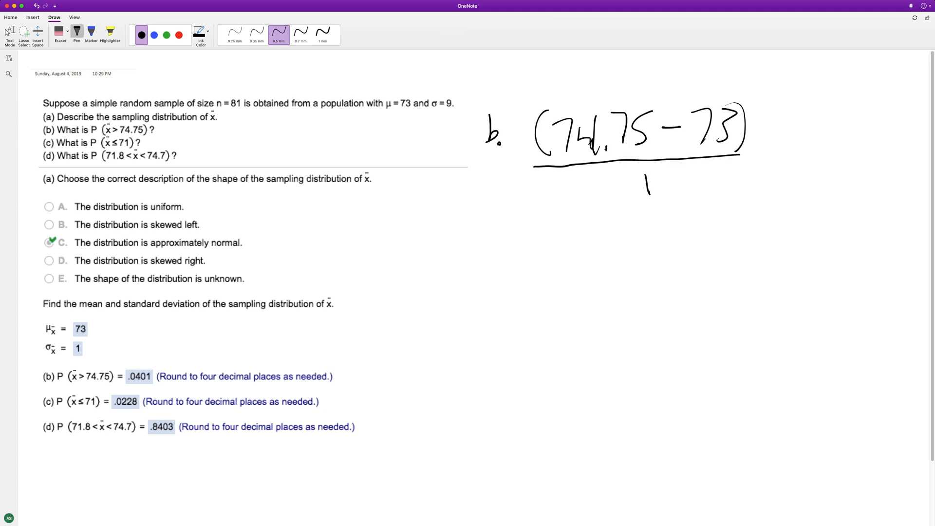
left_click_drag(759, 156, 769, 162)
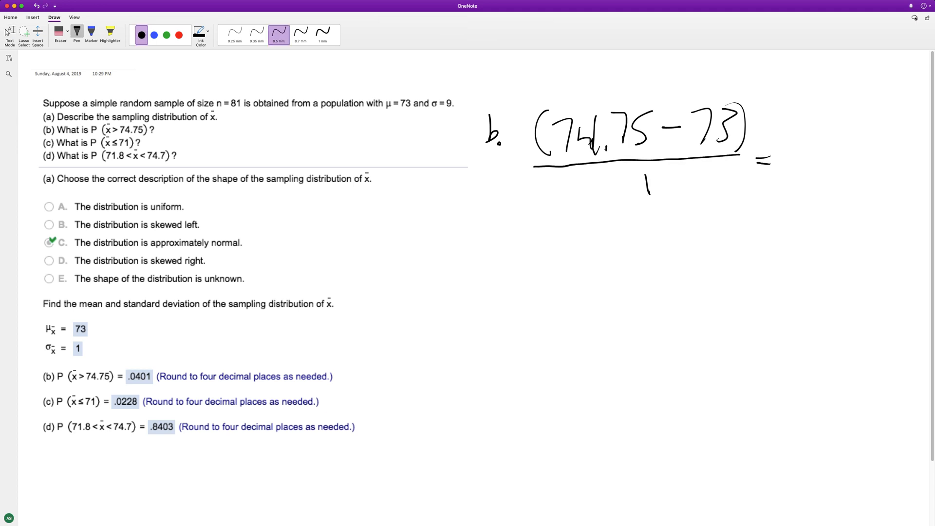
left_click_drag(809, 115, 814, 146)
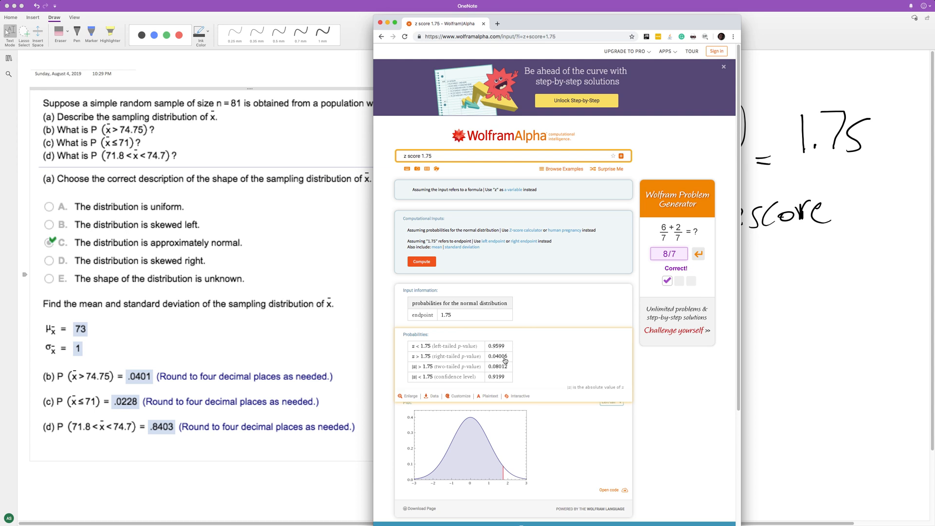
mouse_move(506, 360)
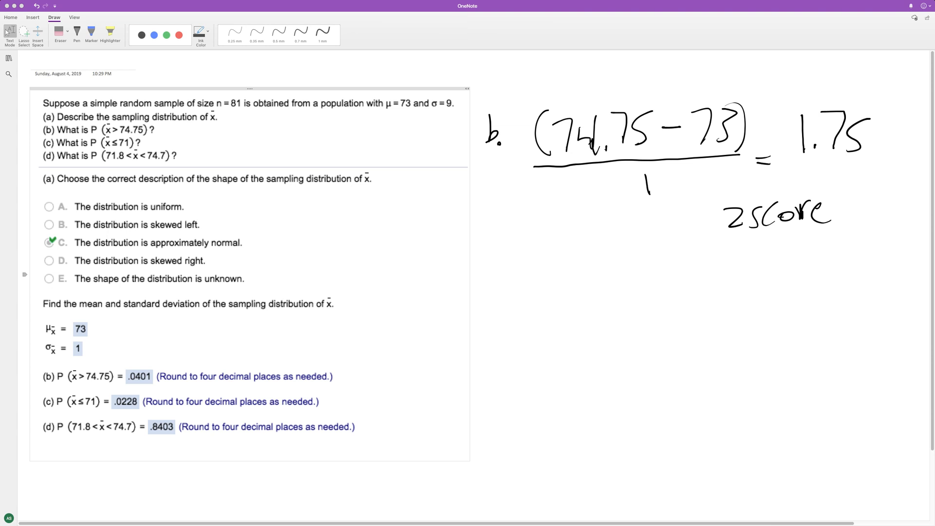
Handwrite part c below part b: (71 − 73)/1 = −2
left_click_drag(500, 253, 477, 281)
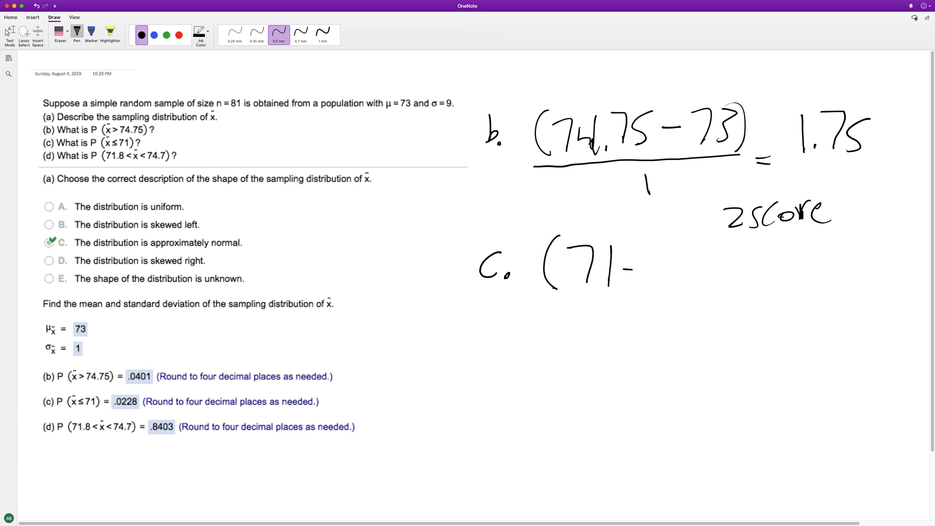
left_click_drag(627, 265, 697, 304)
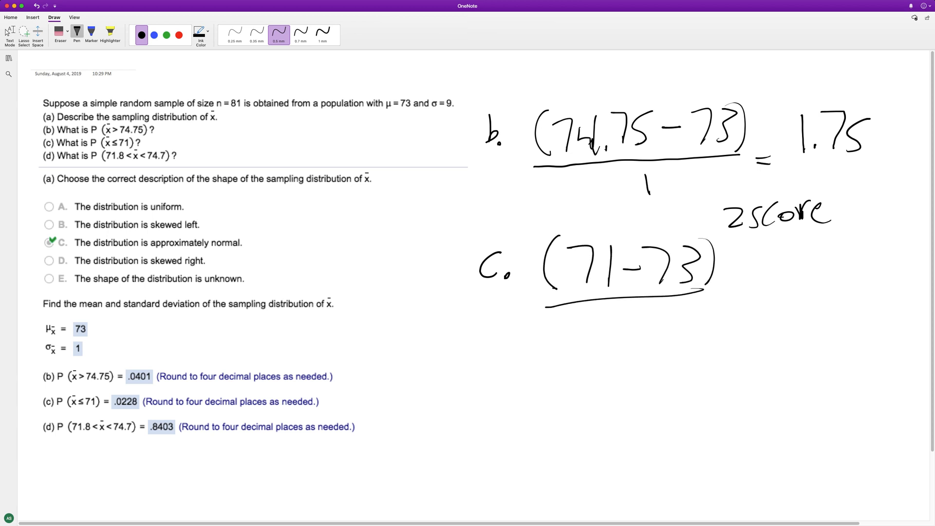
left_click_drag(635, 313, 634, 346)
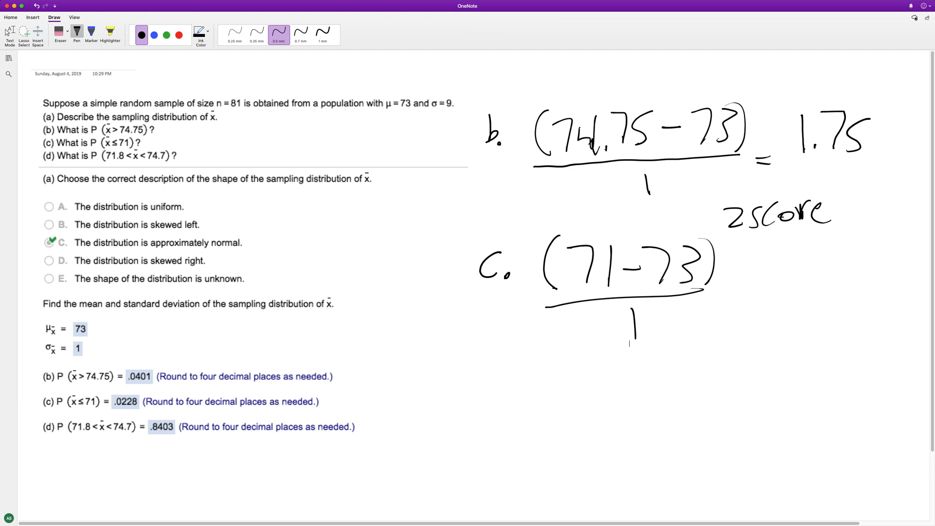
left_click_drag(722, 301, 734, 301)
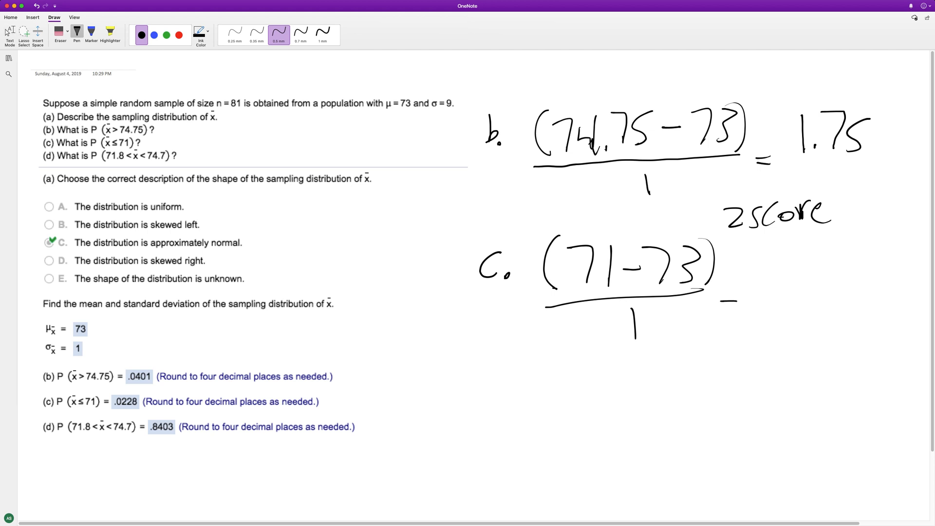
left_click_drag(764, 274, 823, 274)
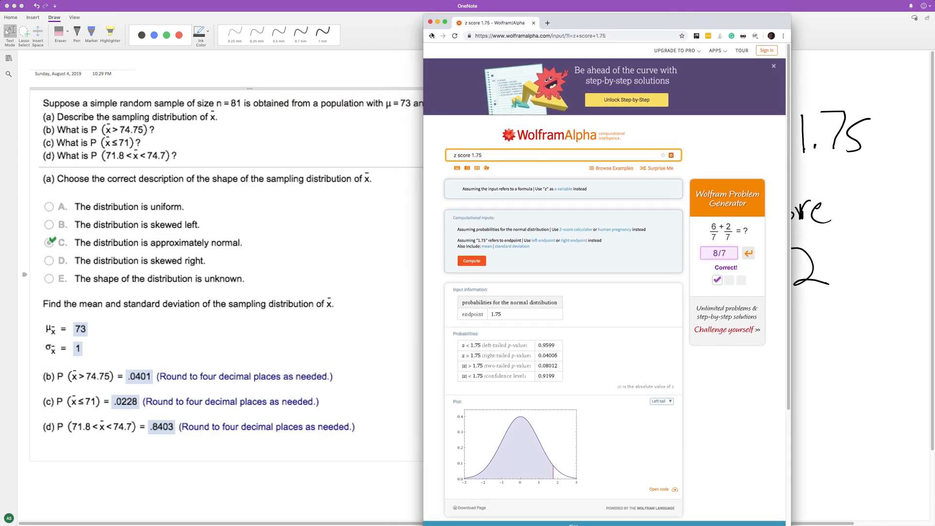
Query WolframAlpha for 'z score -2' and read the left-tail probability 0.02275
left_click(454, 36)
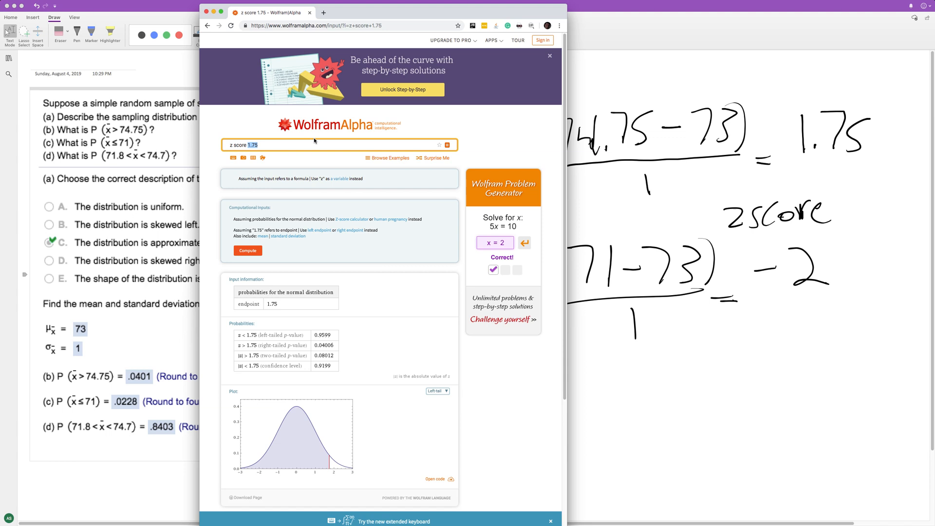
type("z score -2")
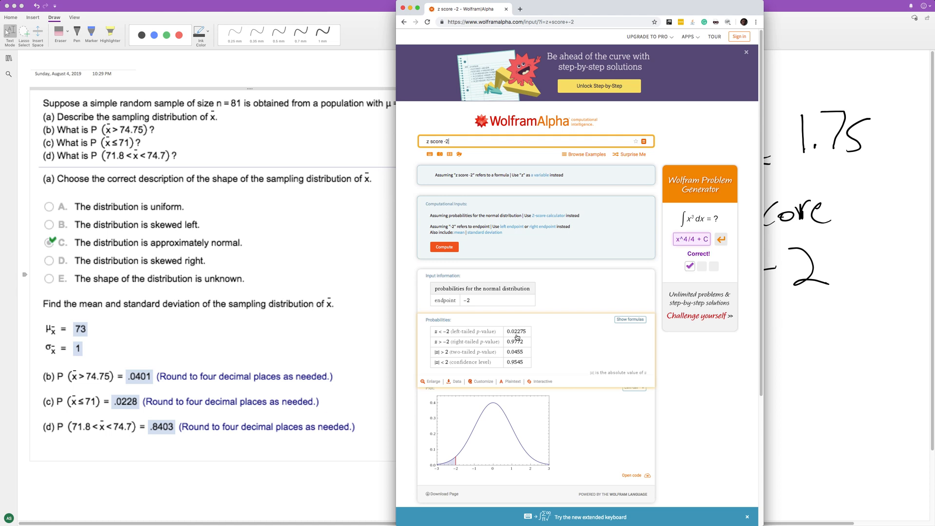
mouse_move(520, 337)
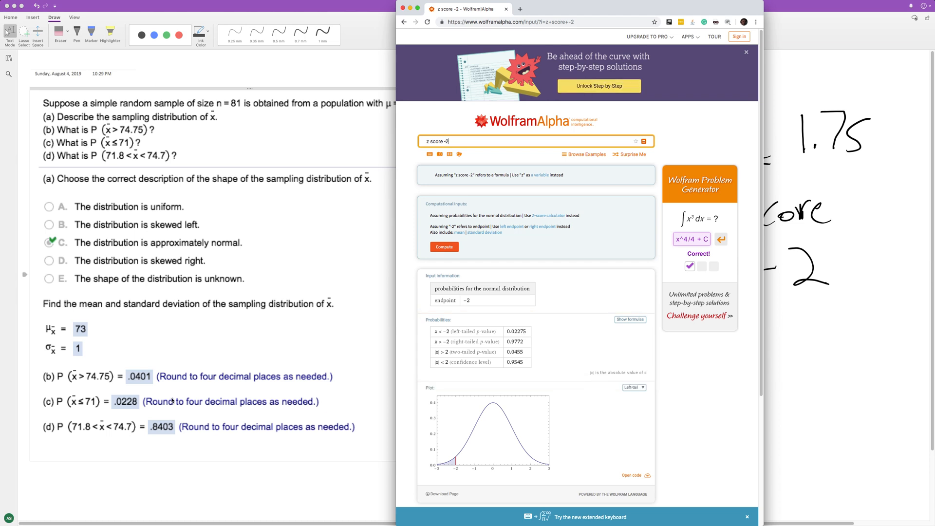
mouse_move(128, 404)
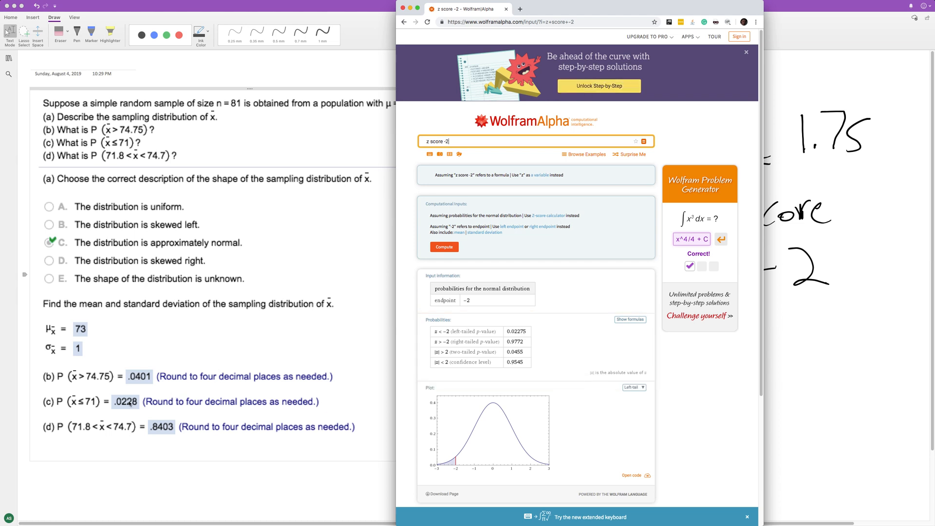
left_click_drag(581, 9, 441, 37)
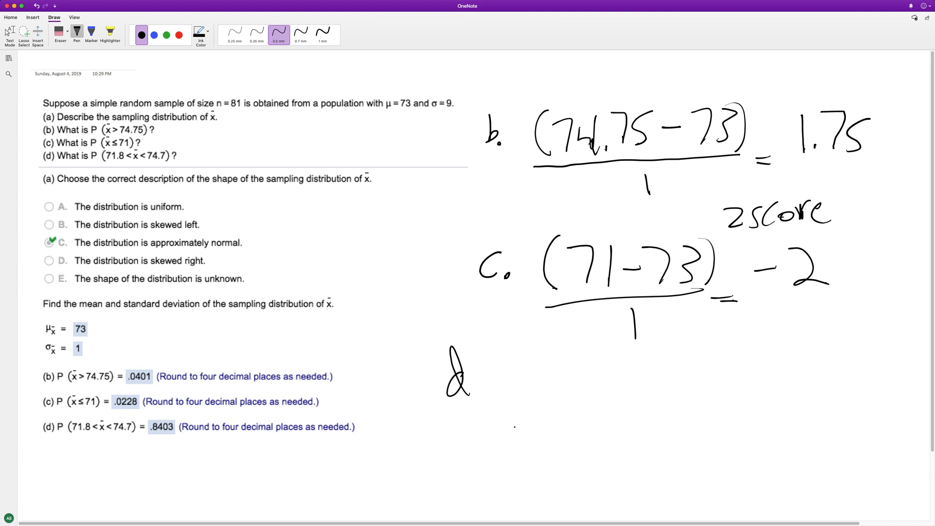
left_click_drag(514, 433, 666, 397)
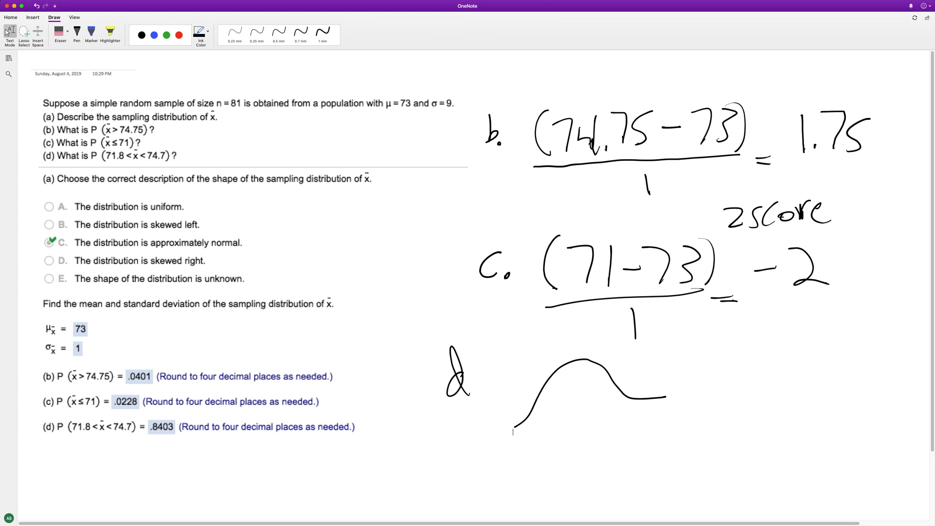
left_click(279, 32)
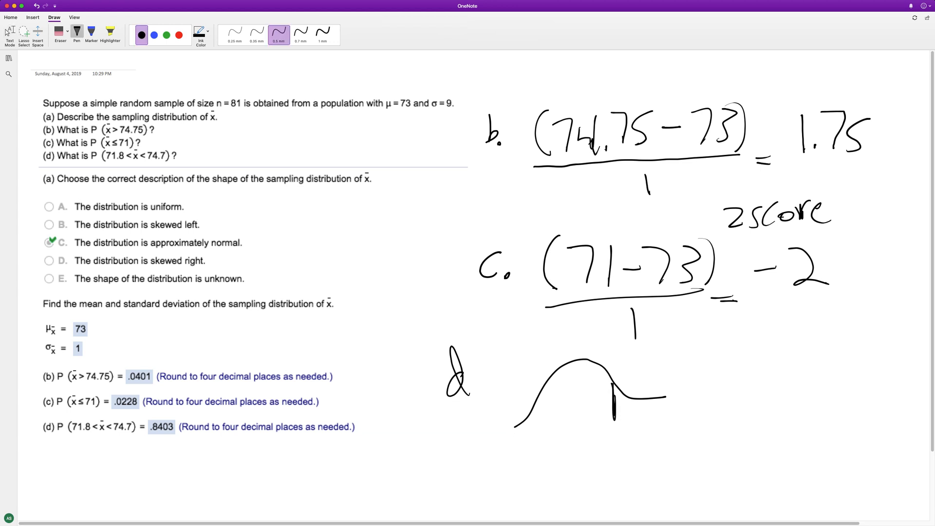
left_click_drag(596, 390, 604, 382)
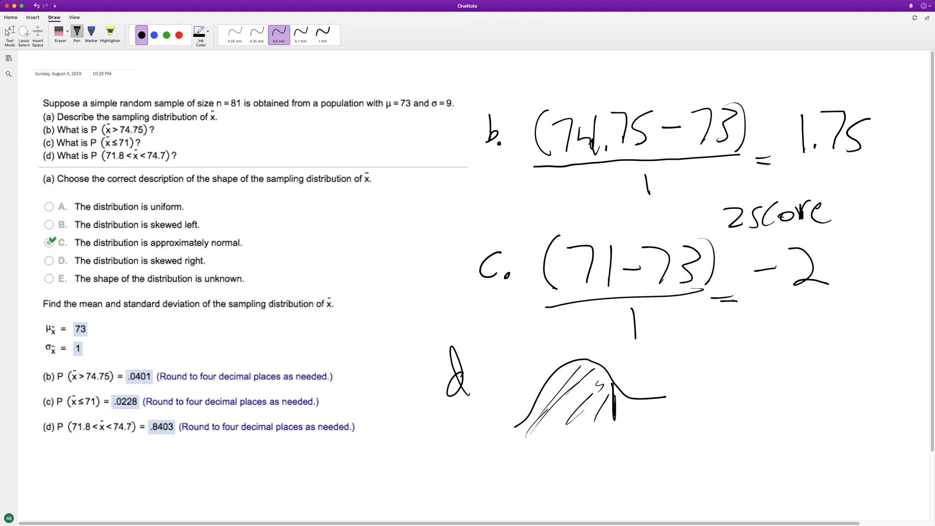
left_click_drag(561, 370, 557, 436)
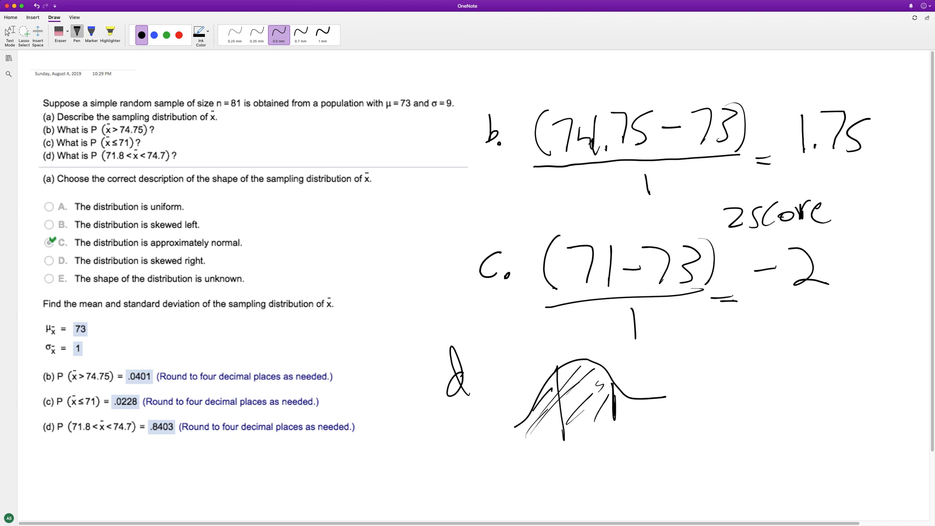
left_click_drag(519, 393, 543, 441)
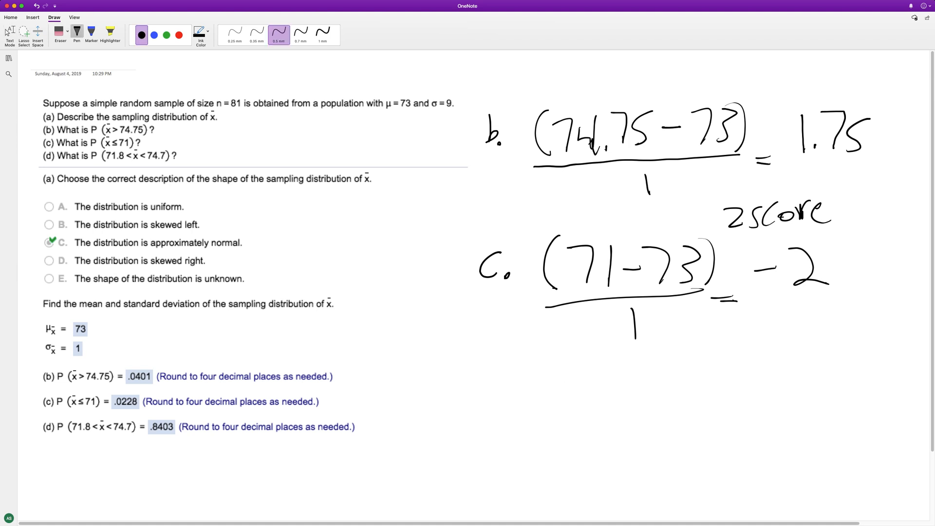
Handwrite the part d label with its z-scores 1.7 and −1.2 below part c
left_click_drag(456, 334, 480, 367)
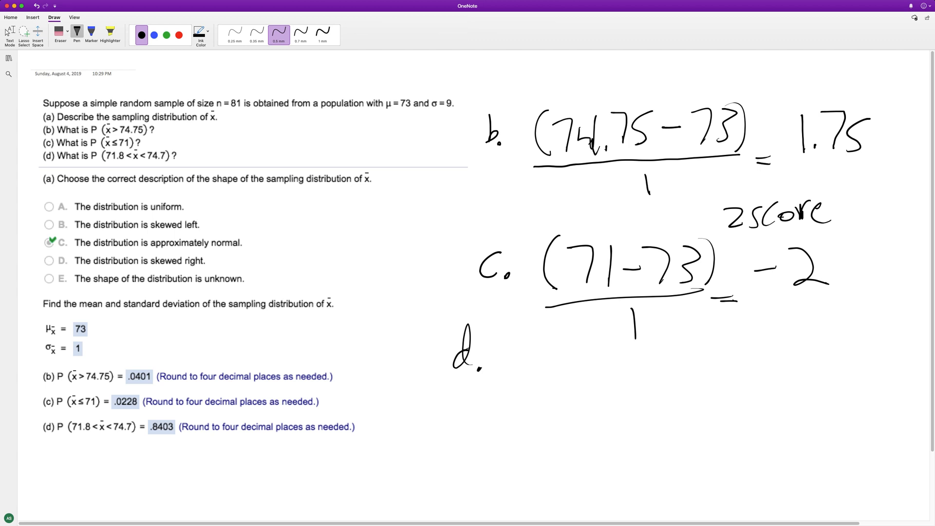
left_click_drag(519, 357, 520, 396)
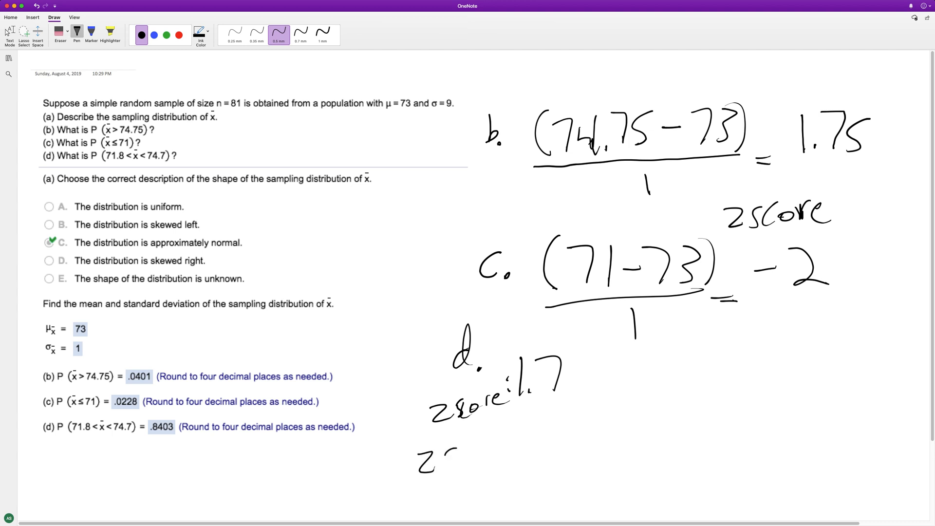
left_click_drag(444, 452, 504, 452)
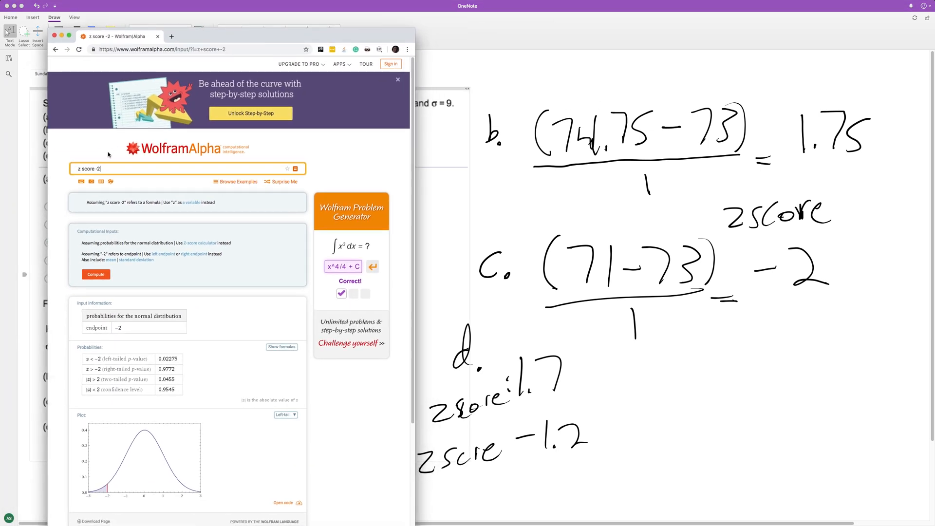
Query WolframAlpha for 'z score 1.7' then 'z score -1.2' to get .9554 and .1151
type("z score 1.7")
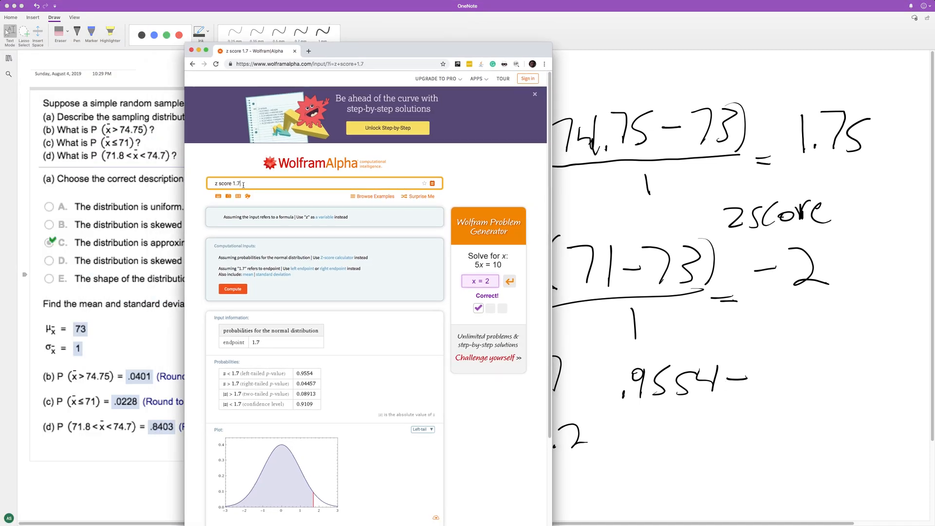
type("z score -1")
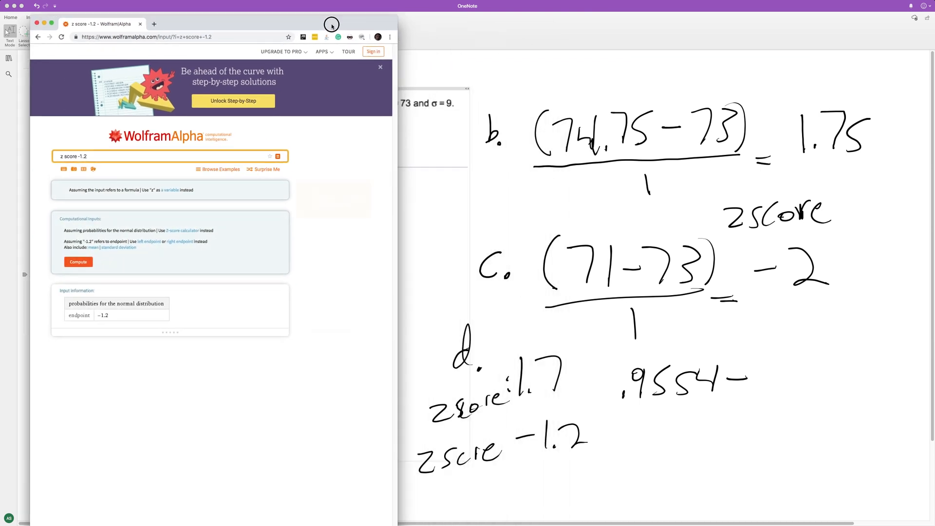
left_click(78, 262)
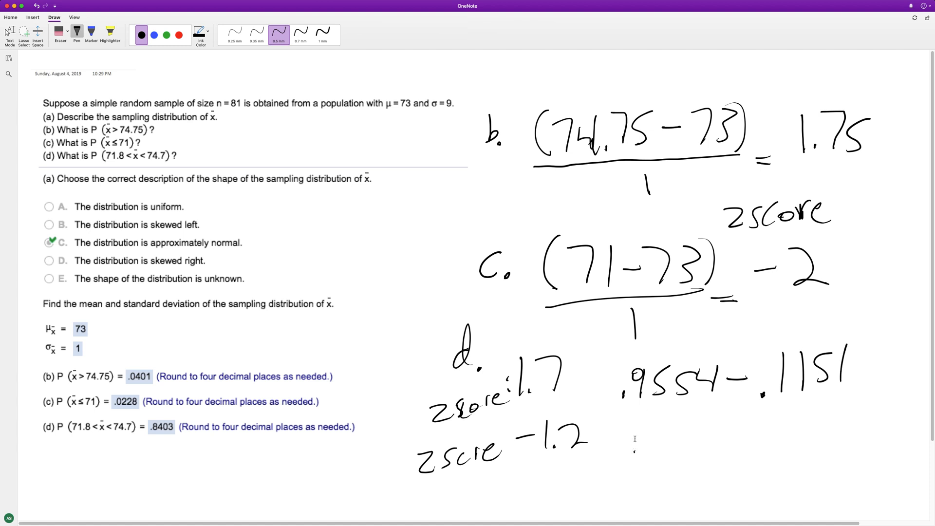
Handwrite .1151 beneath .9554 and work the difference down to 8403
left_click_drag(635, 424, 688, 417)
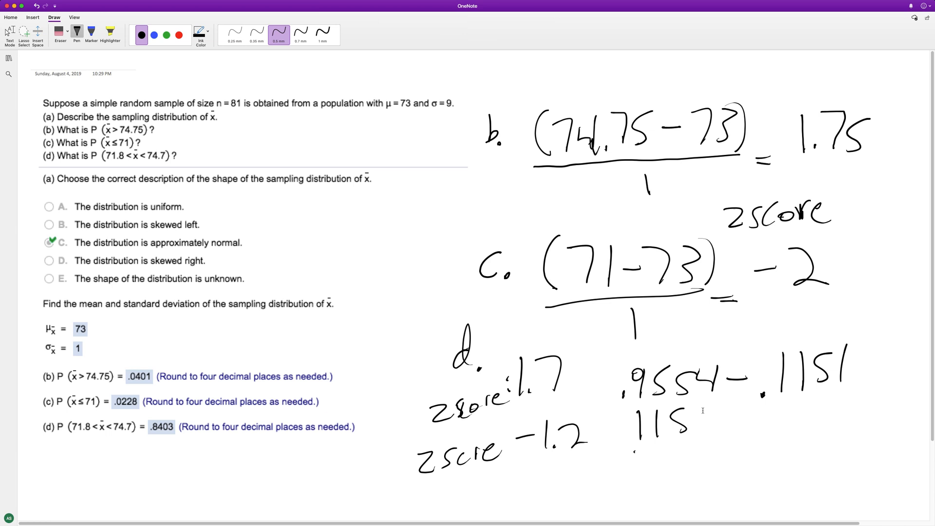
left_click_drag(692, 411, 641, 478)
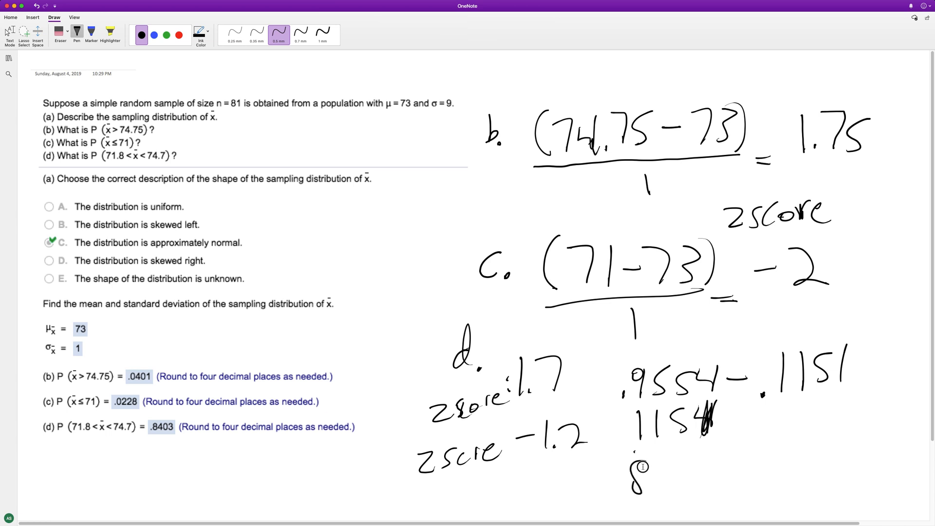
left_click_drag(638, 477, 703, 477)
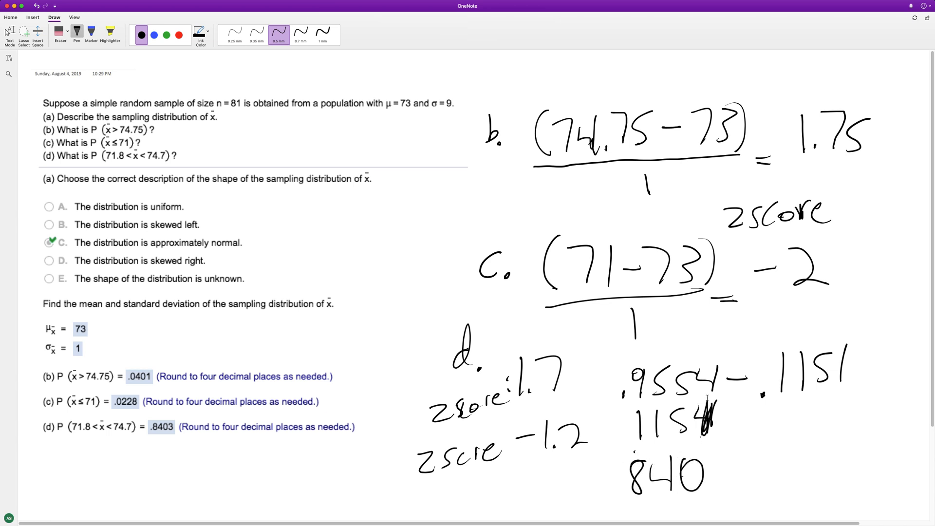
left_click_drag(703, 483, 733, 471)
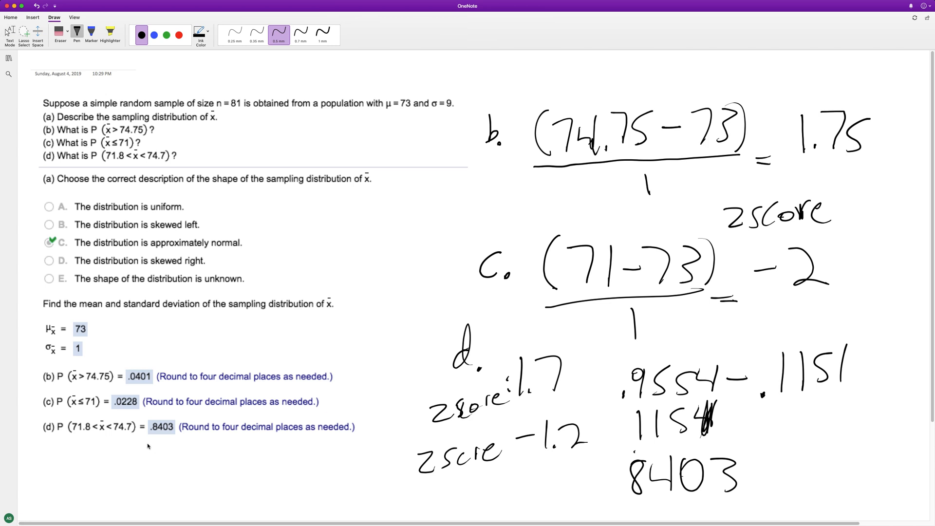